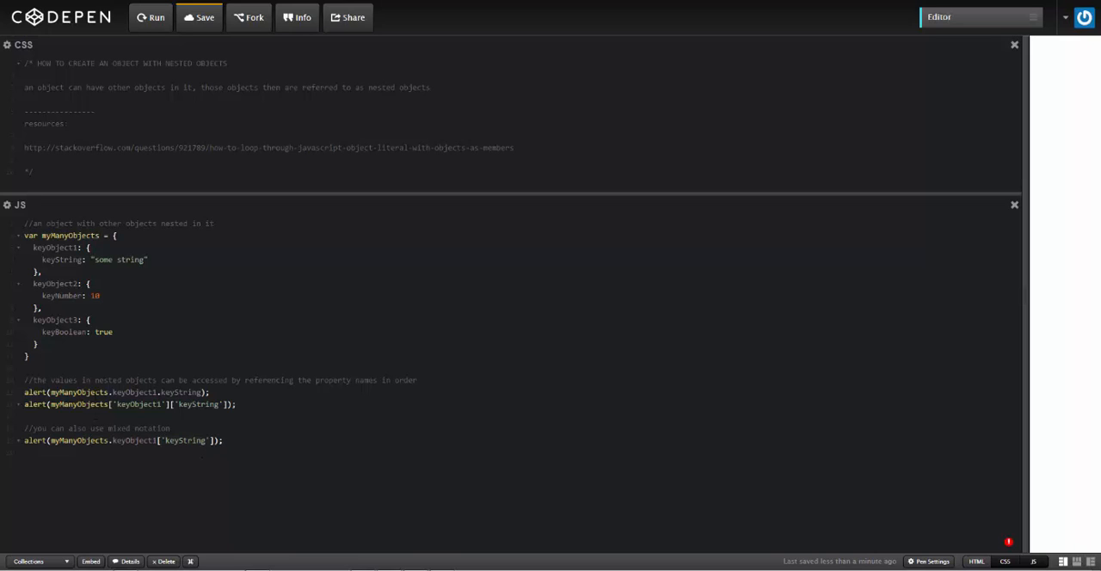
Run the code and dismiss the 'some string' and second alerts
click(151, 18)
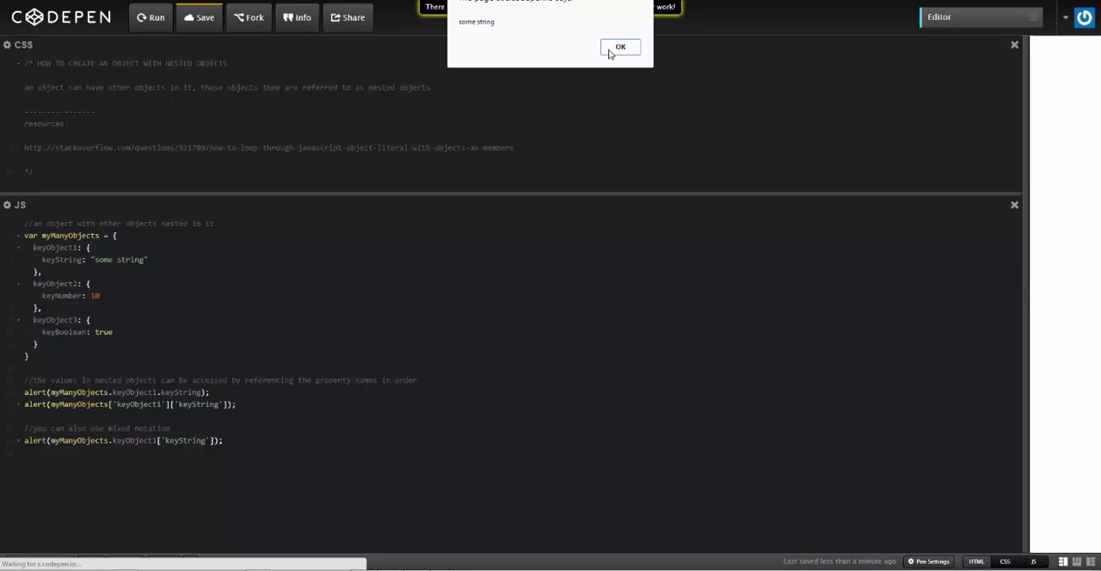
click(622, 45)
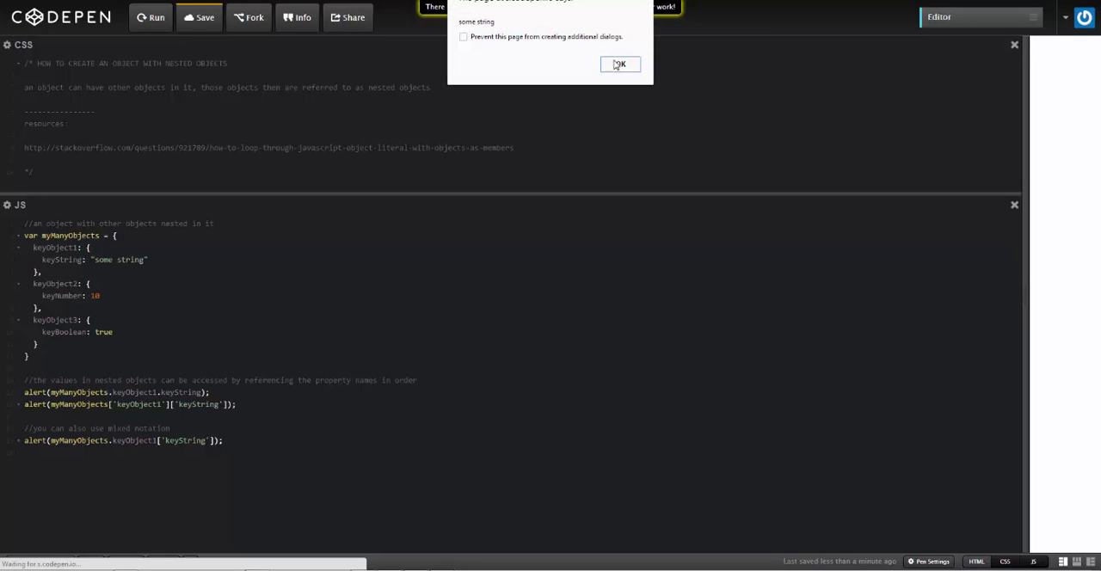
click(619, 66)
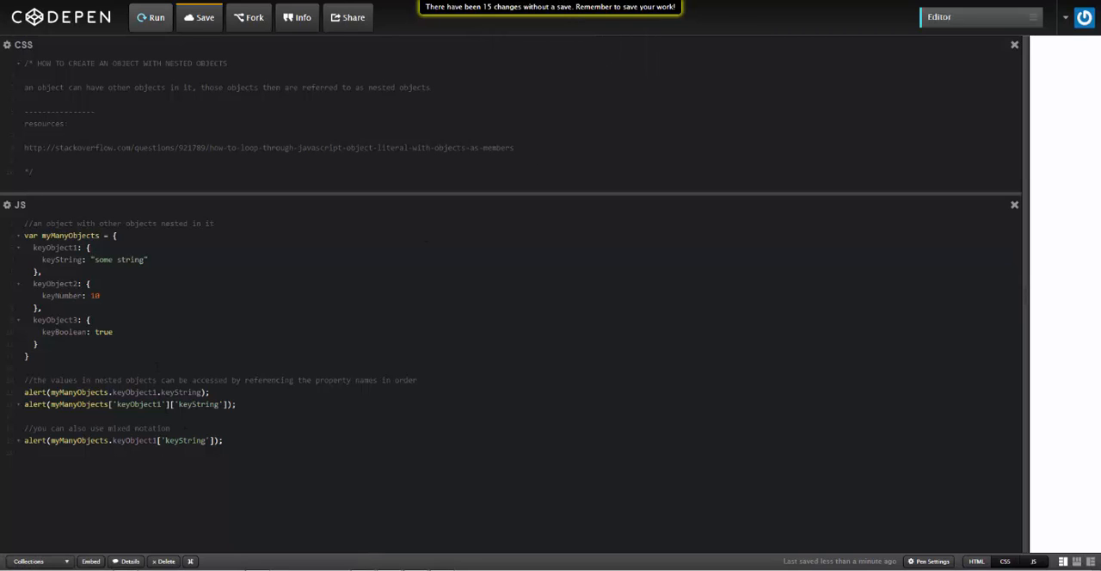
Replace the comment and alert lines with for(var k in myManyObjects) { alert(k); }
drag(24, 379, 223, 441)
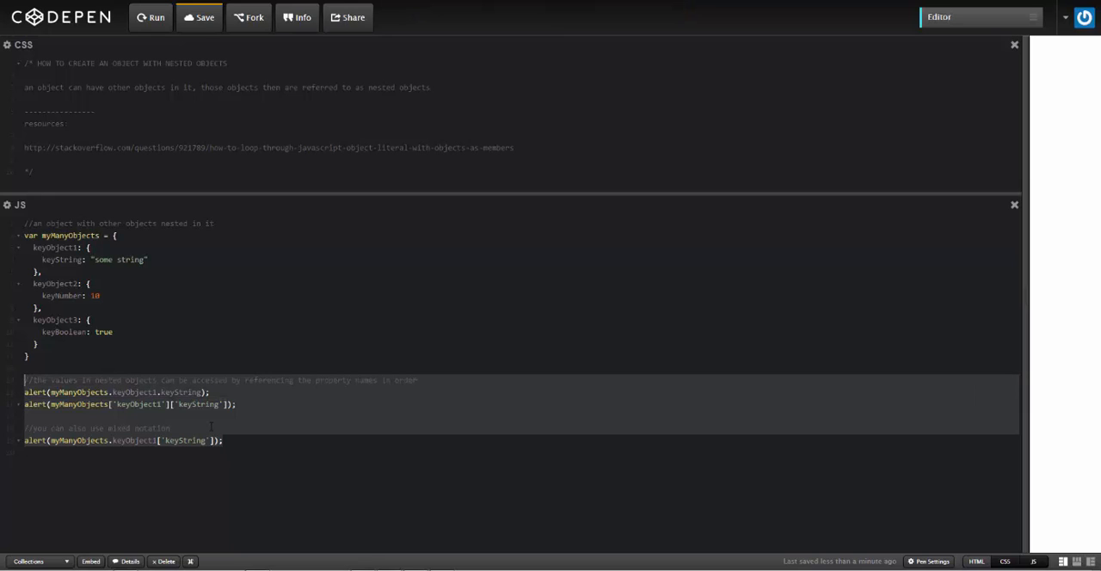
text(for)
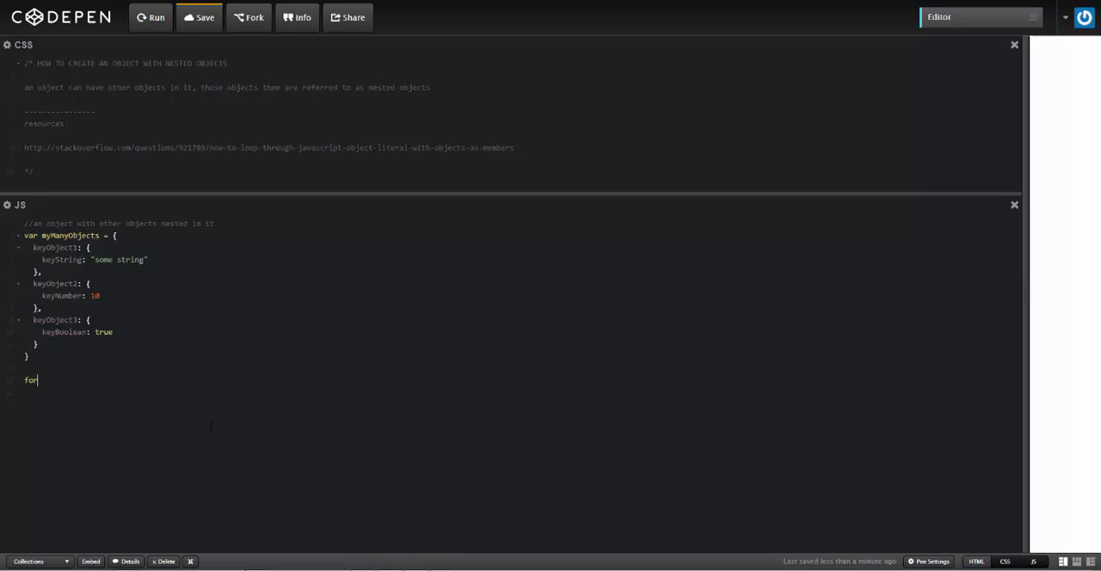
text((var k i)
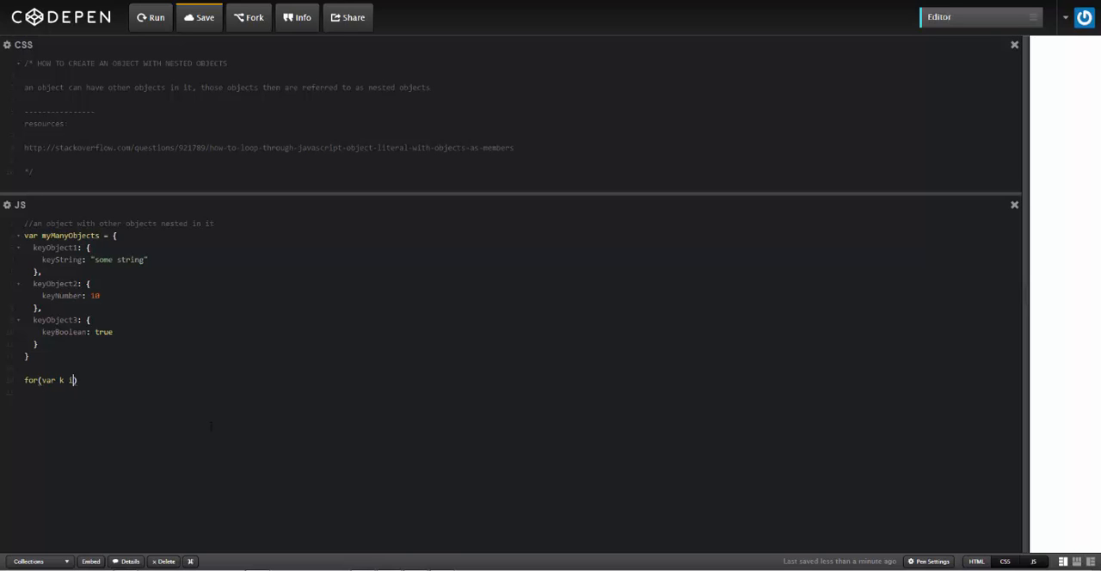
text(n myMany)
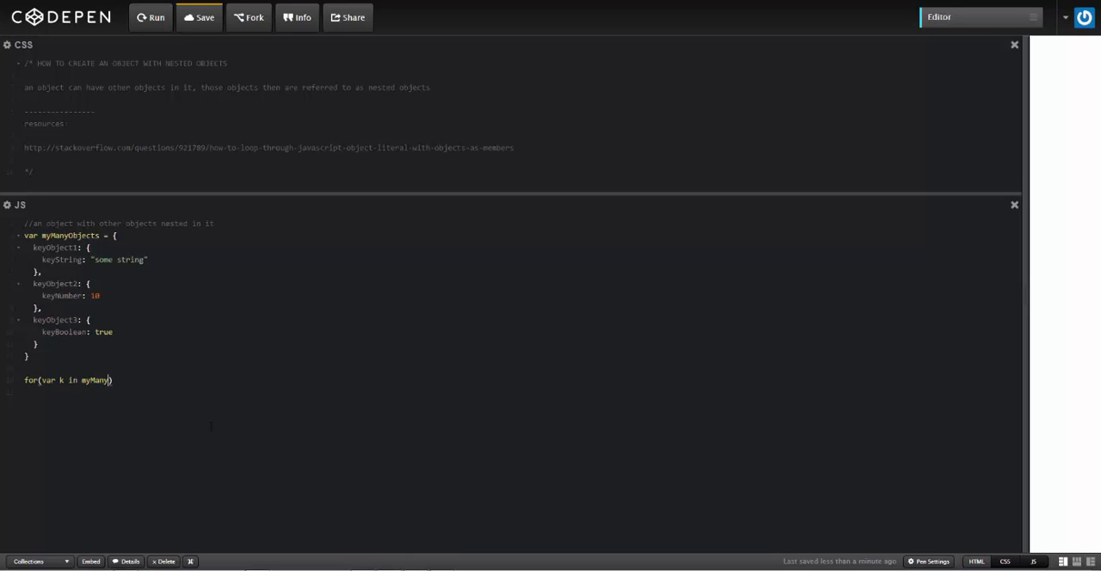
text(Objects))
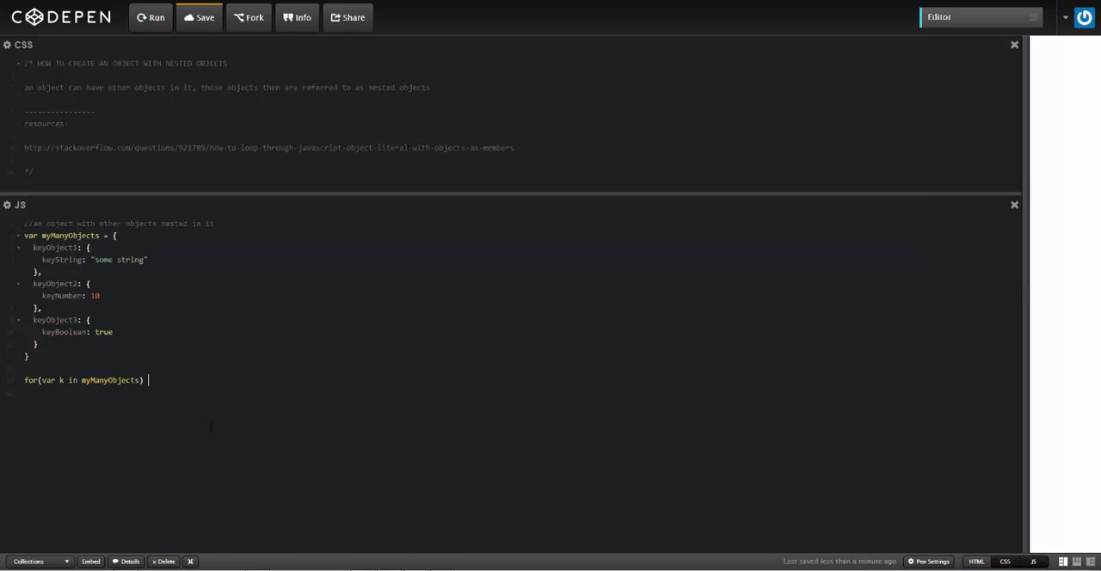
text({ al)
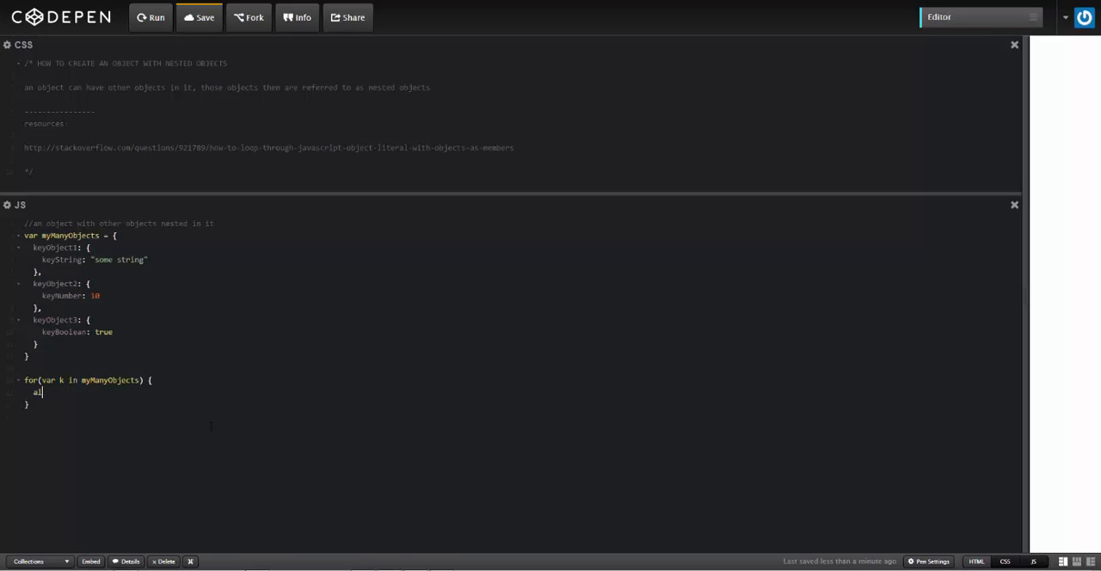
text(ert(k))
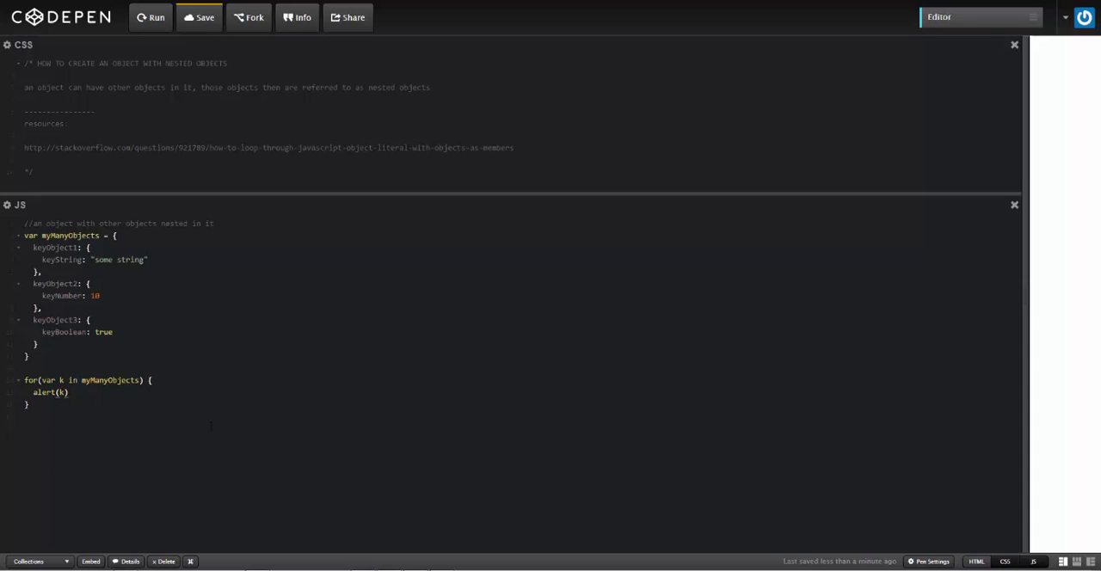
text(;)
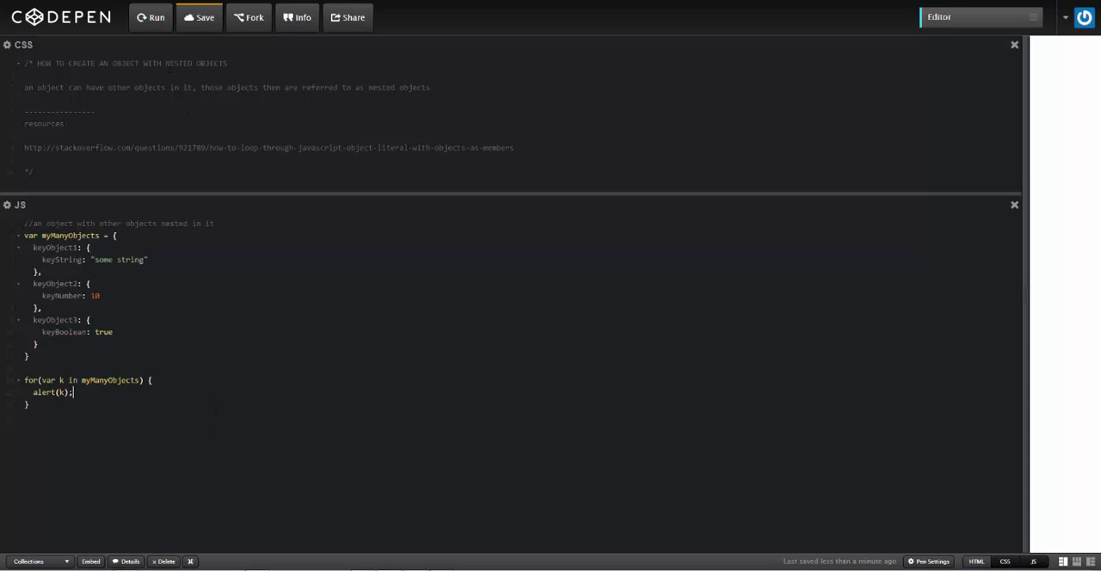
click(153, 17)
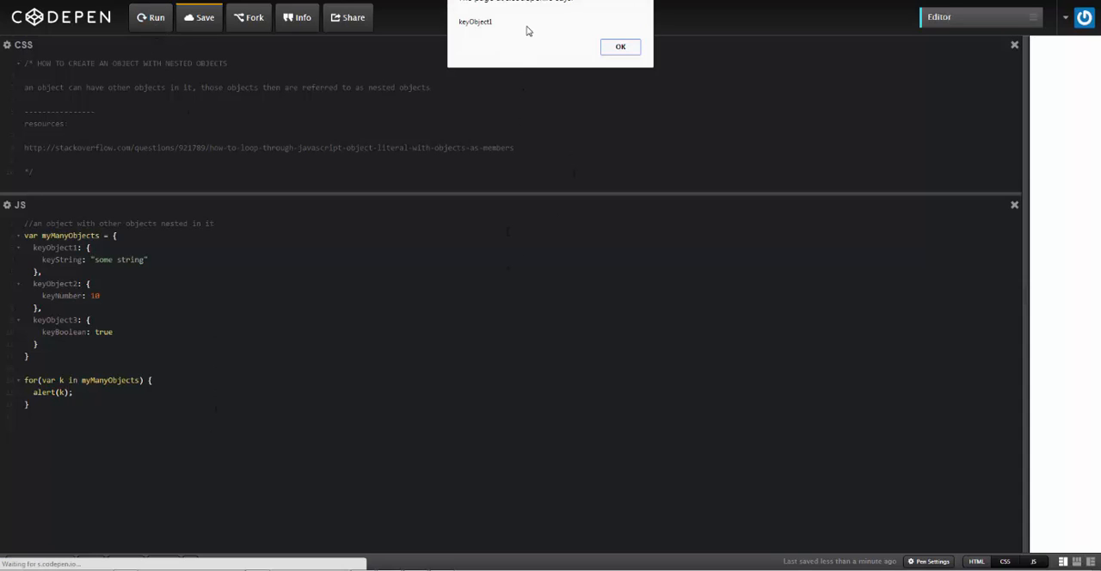
mouse_move(498, 34)
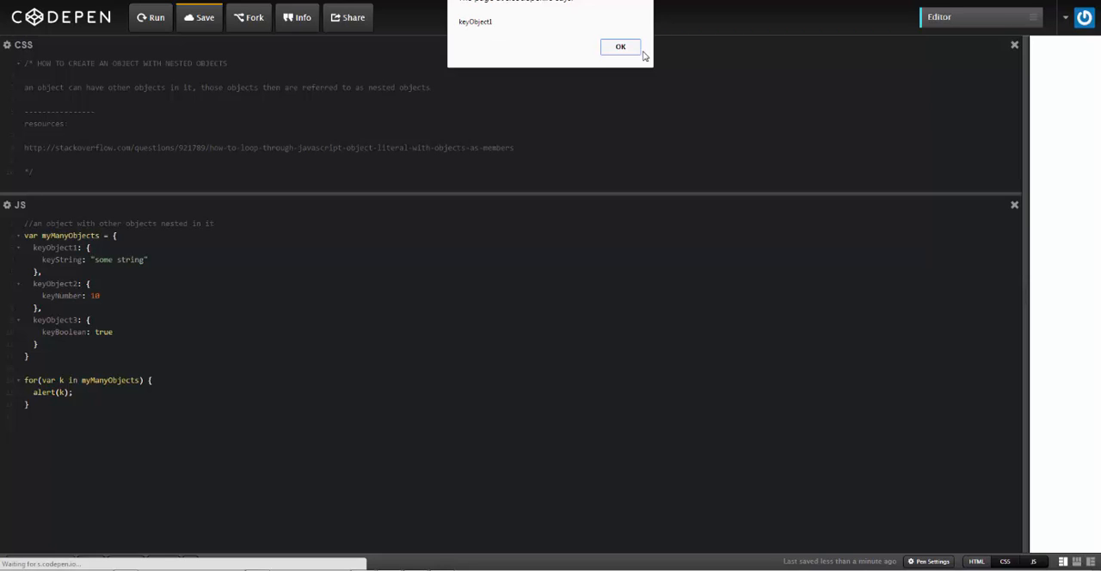
click(623, 45)
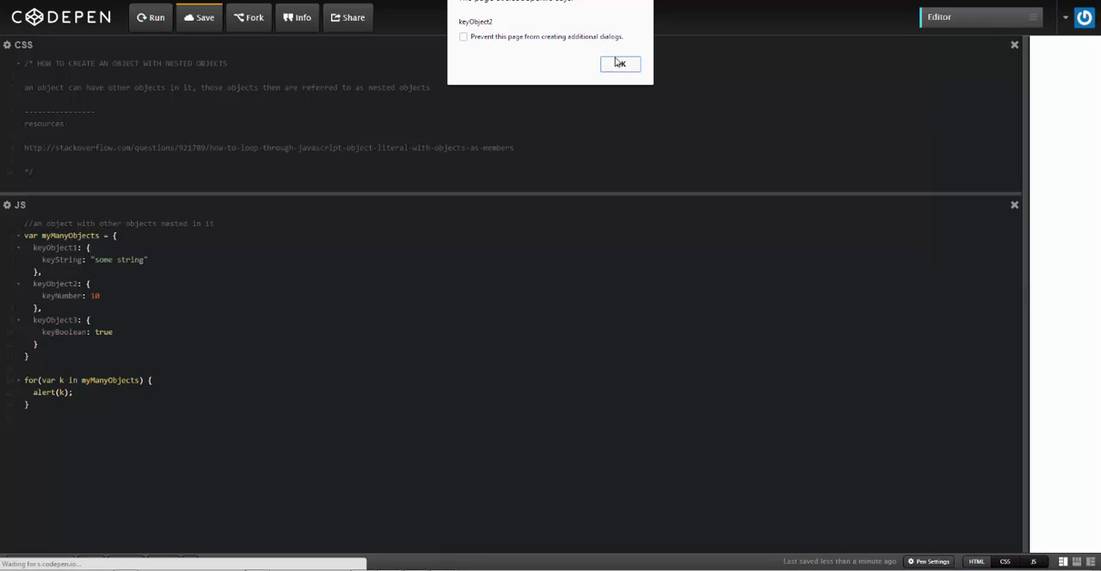
click(621, 63)
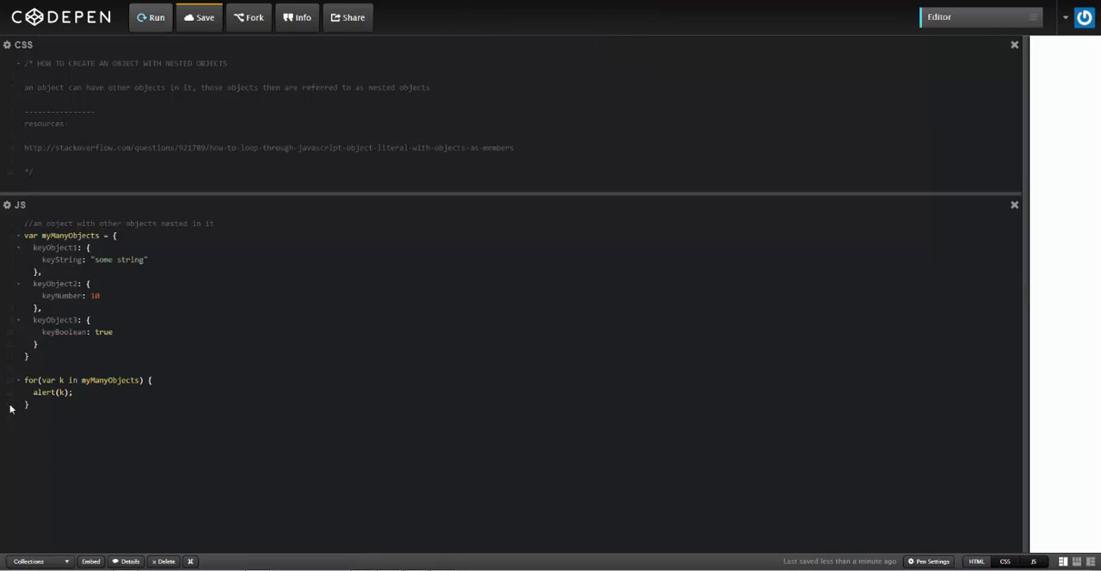
Inside the outer loop assign var d = myManyObjects[k]; and start a new line
double_click(119, 259)
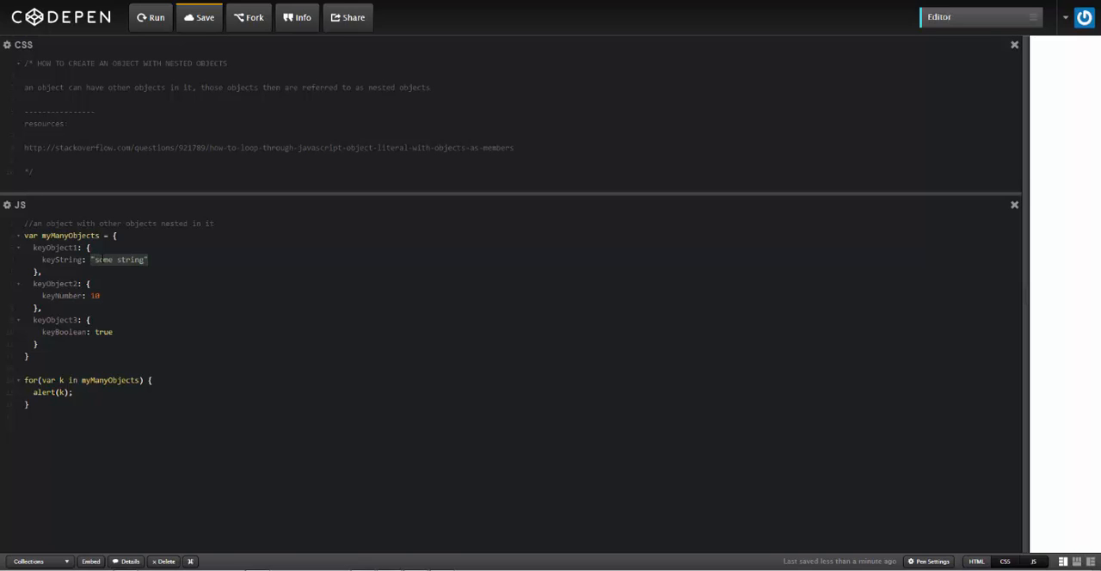
click(145, 258)
text(var)
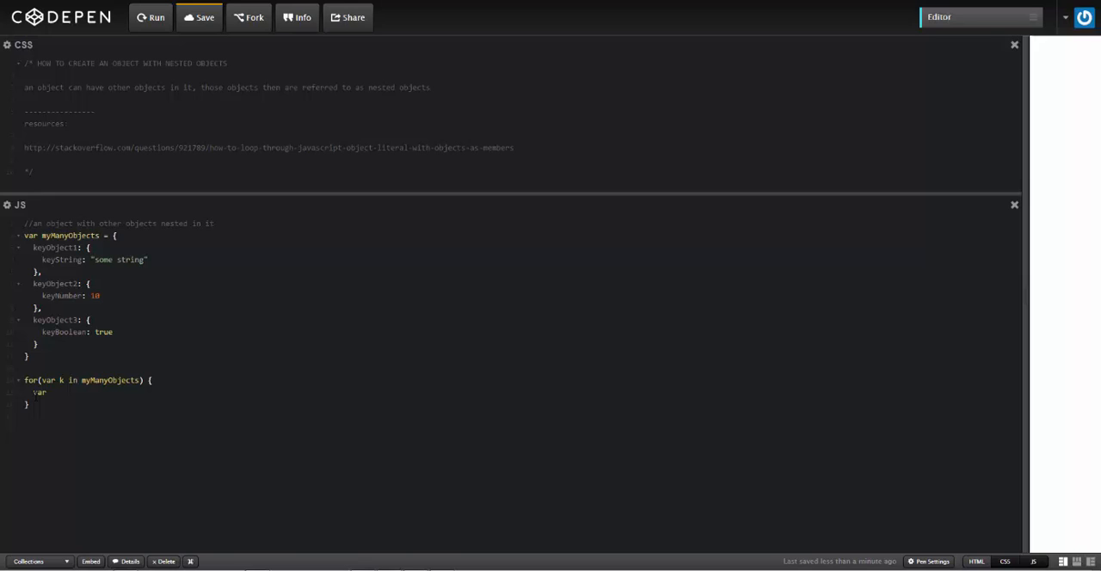
text(d = my)
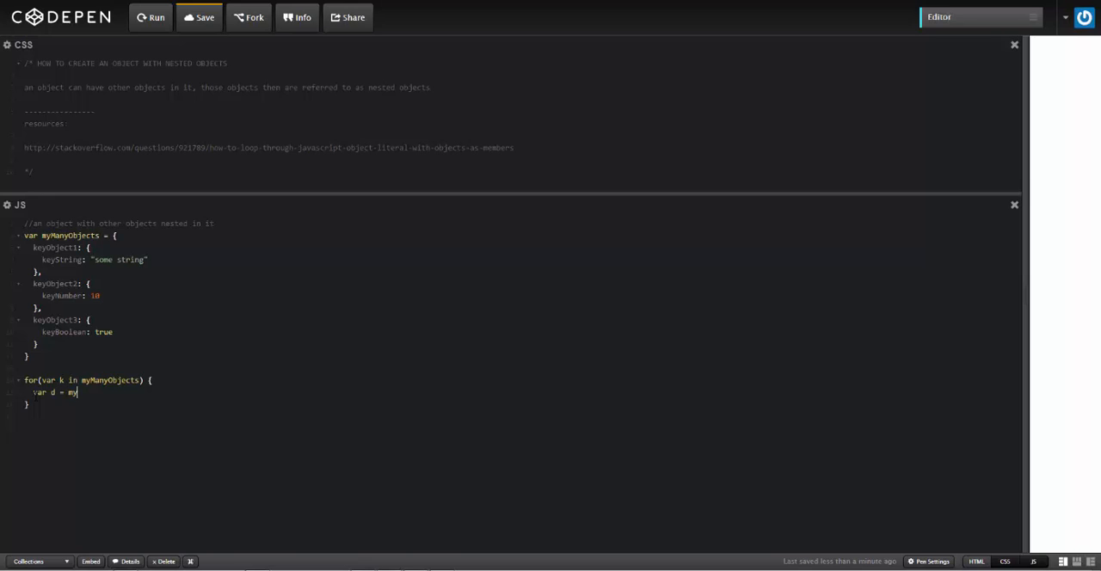
text(ManyObject)
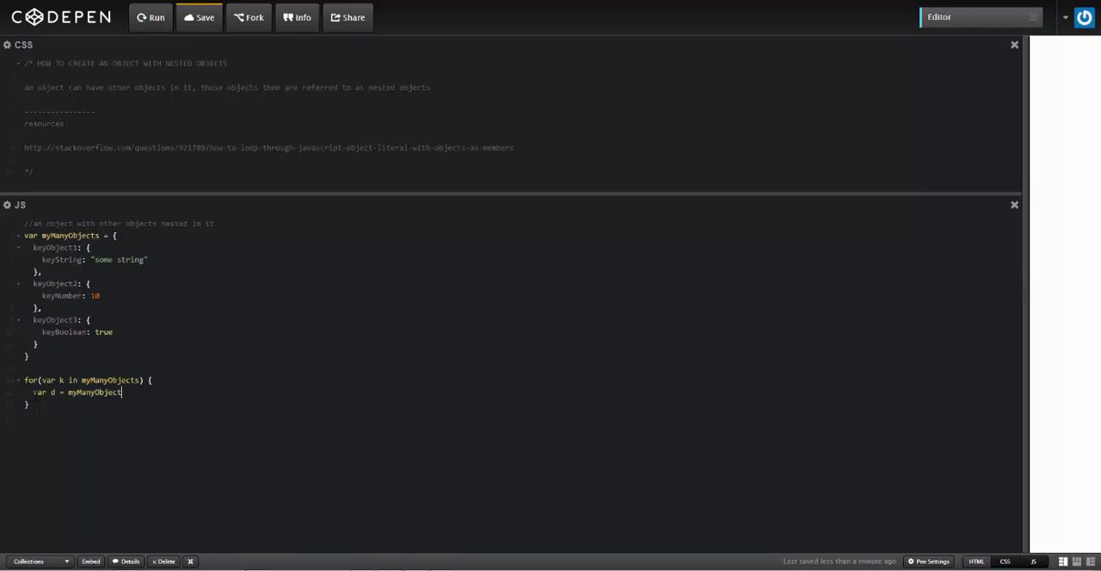
text([k])
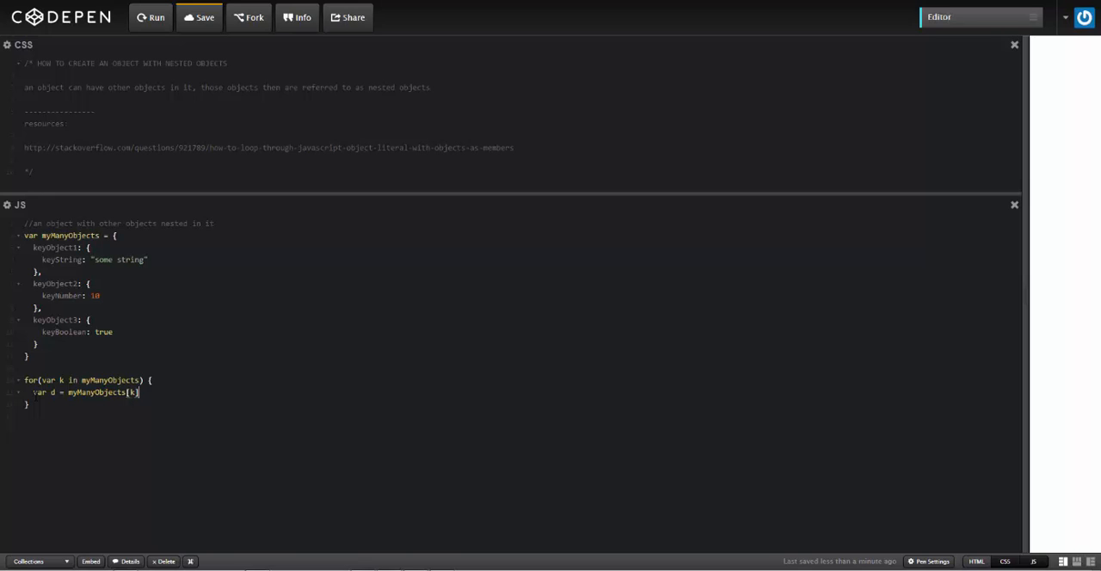
key(Enter)
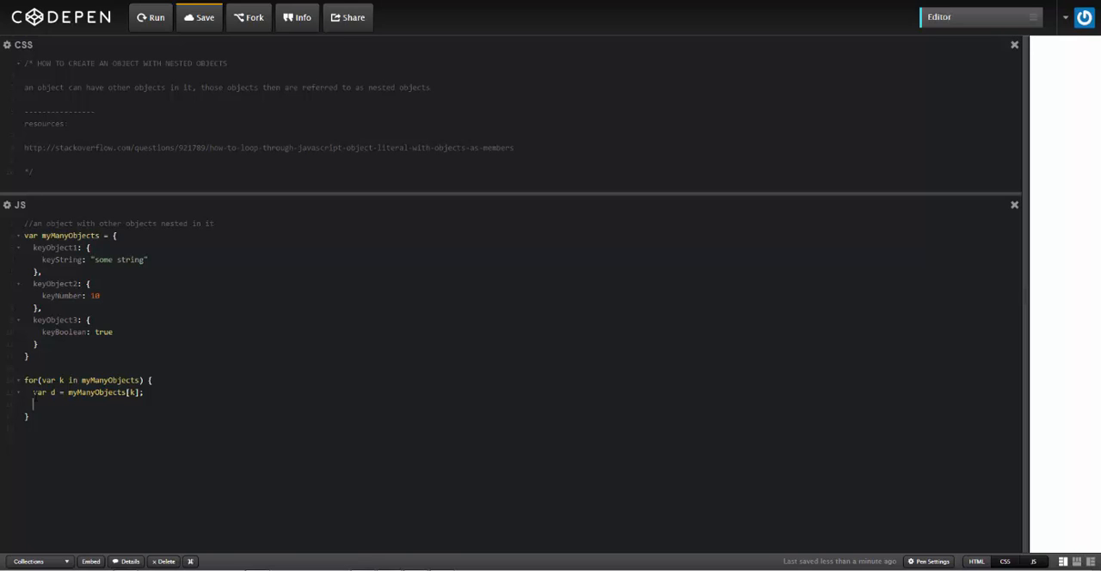
Add for(var p in d){ if(d.hasOwnProperty(p)){ alert(d[p]); } } to alert each own property value
text(for(var)
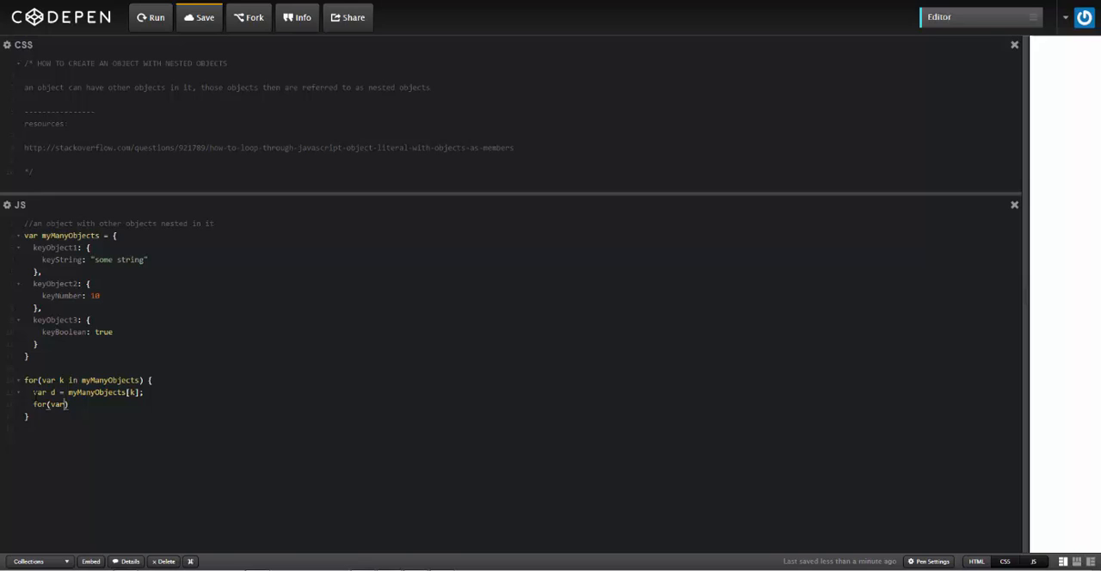
text(p in d)
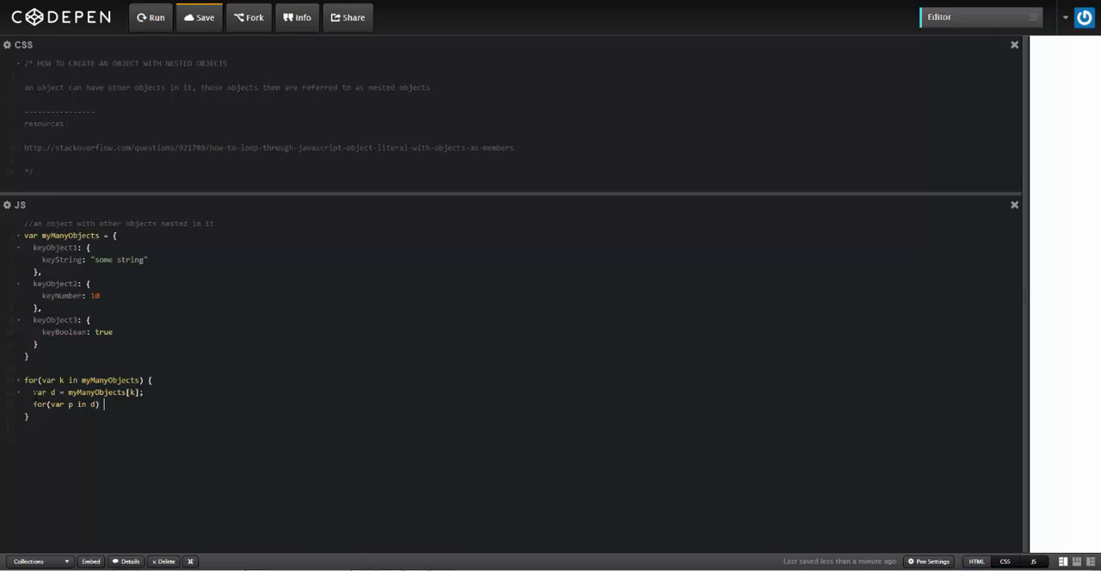
text({)
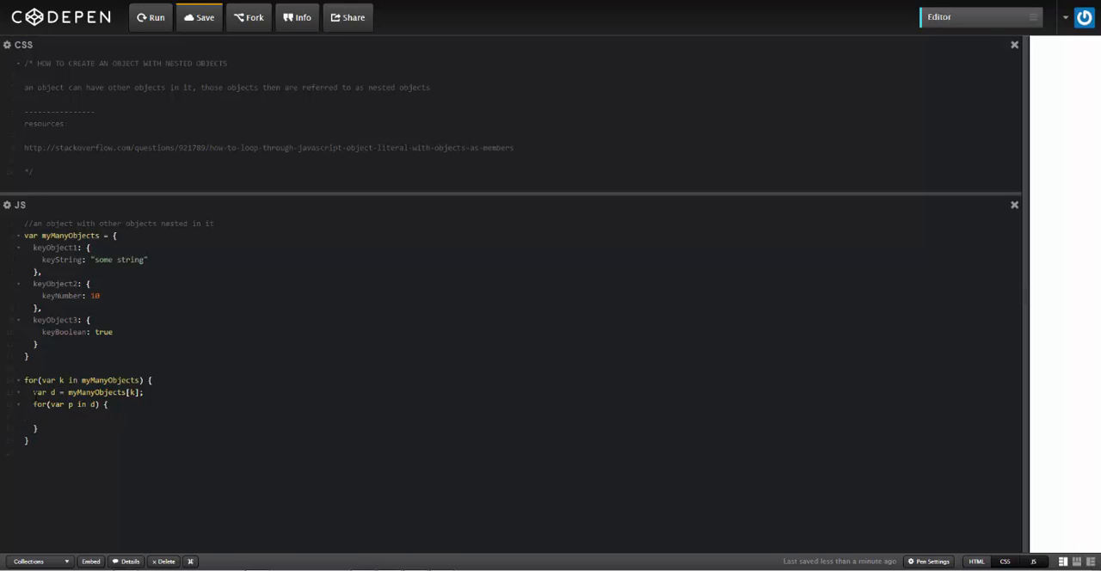
text(if(d))
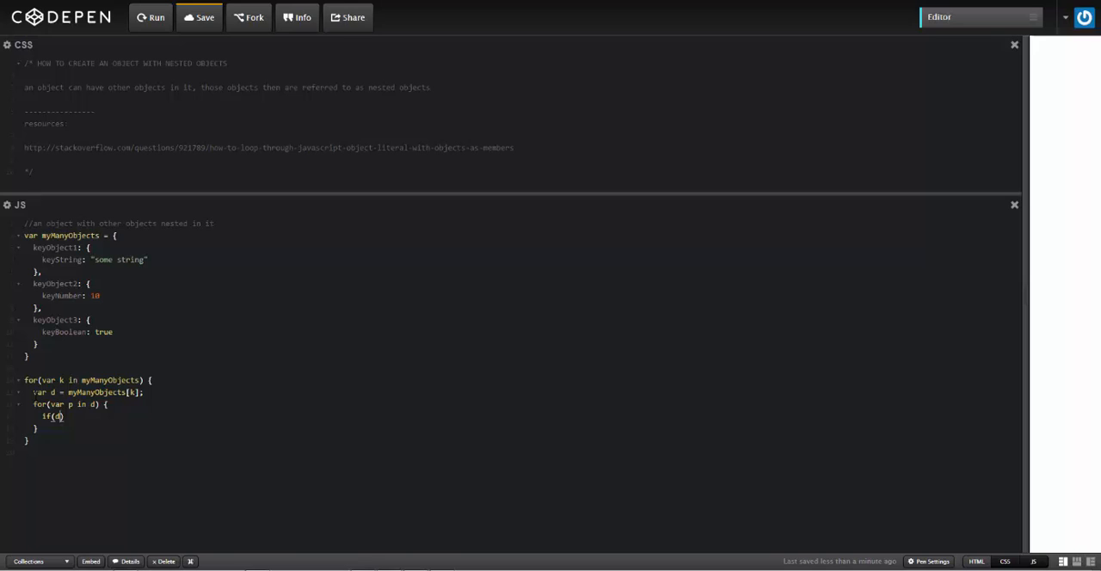
text(.hasOwnPro)
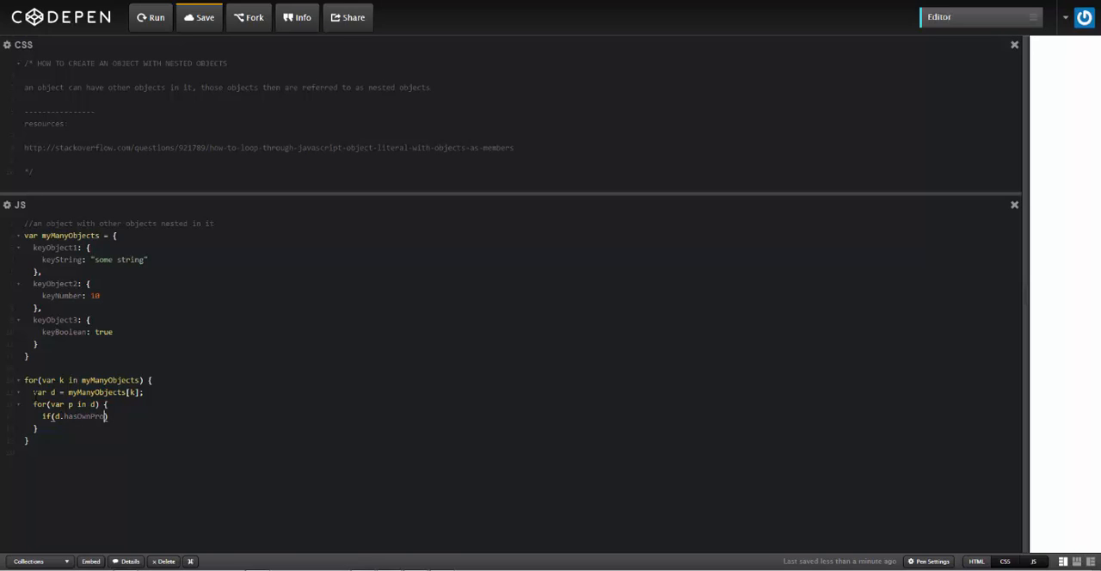
text(rty)
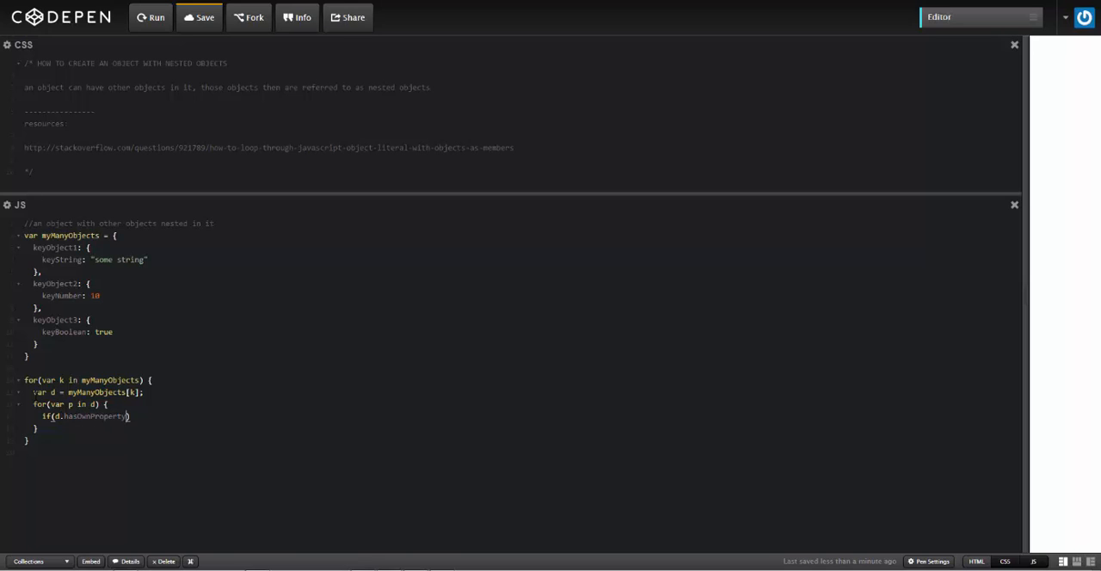
text((p))
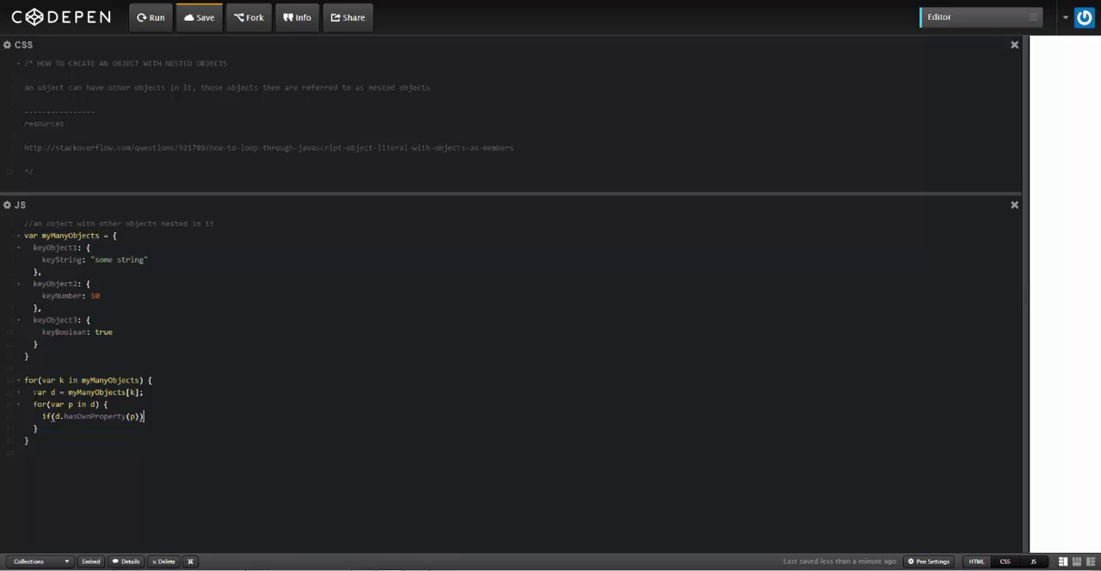
text({})
text(alet)
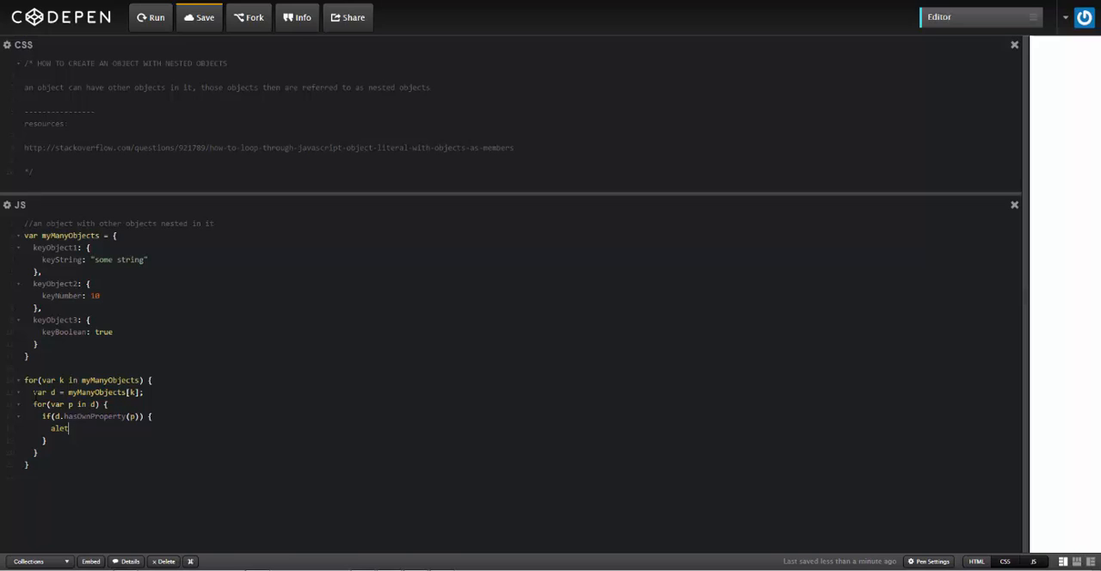
text((d)
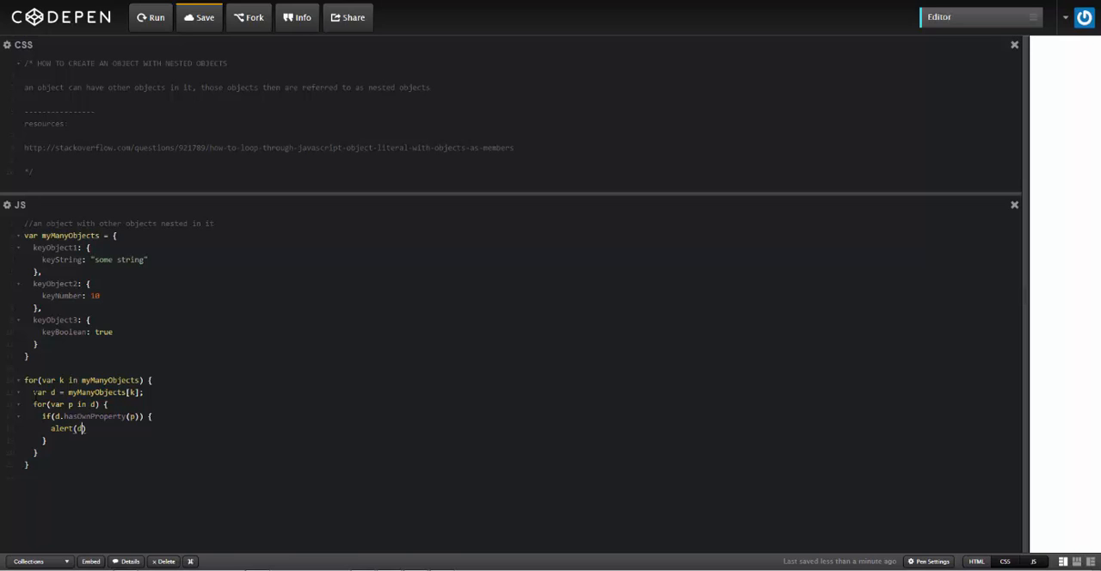
text([p])
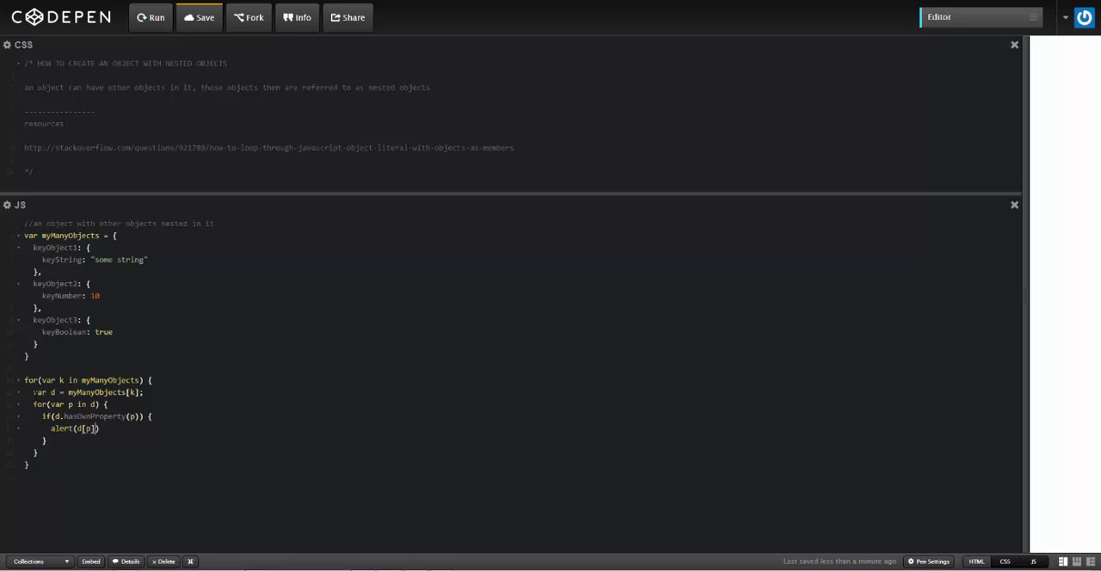
text(;)
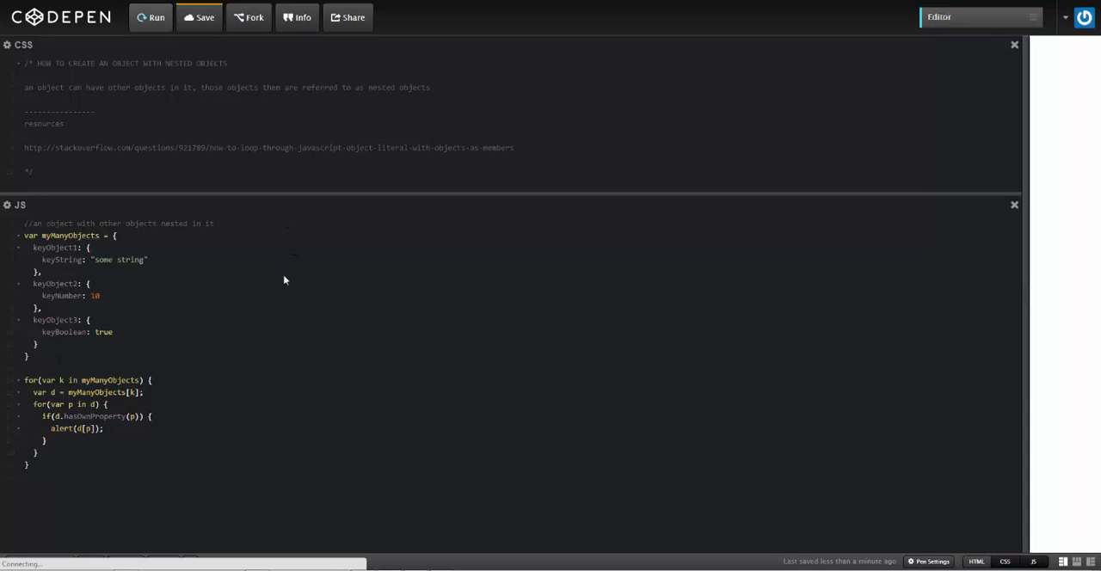
Run the nested loop and dismiss the alerts showing some string, 10 and true
click(154, 17)
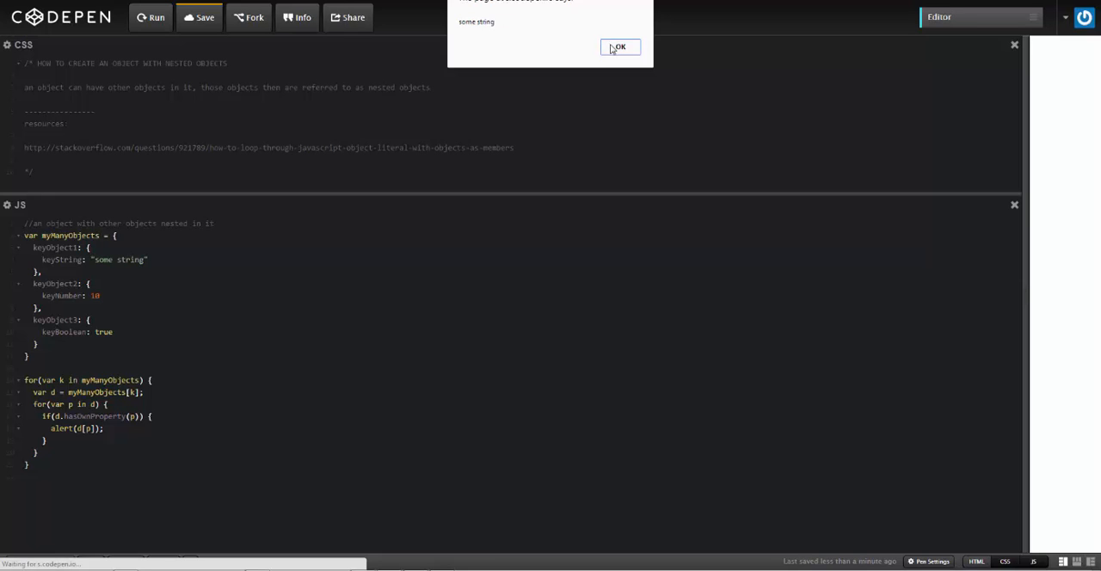
click(619, 46)
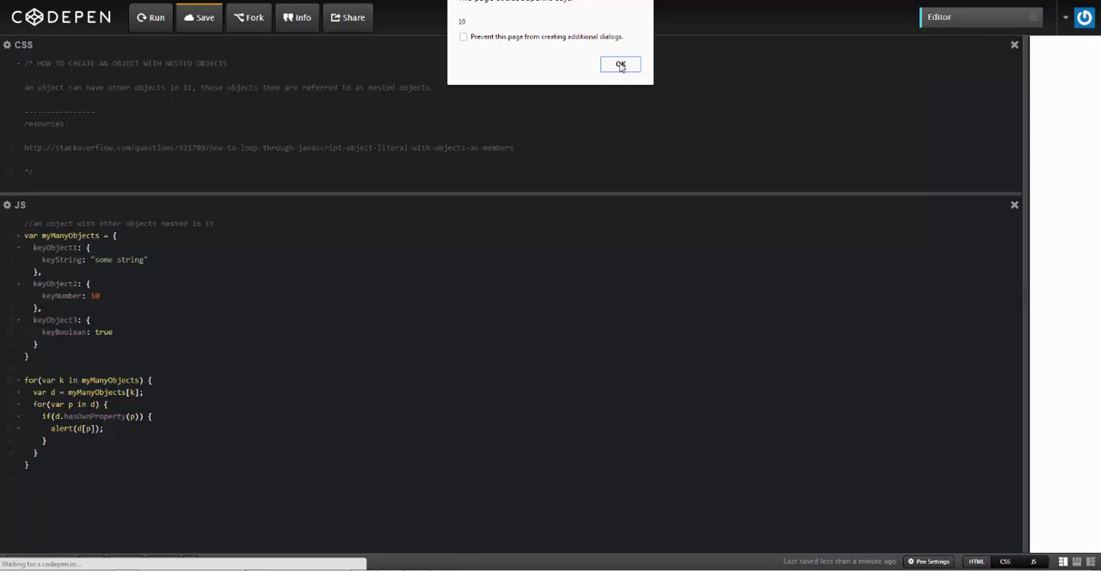
click(620, 65)
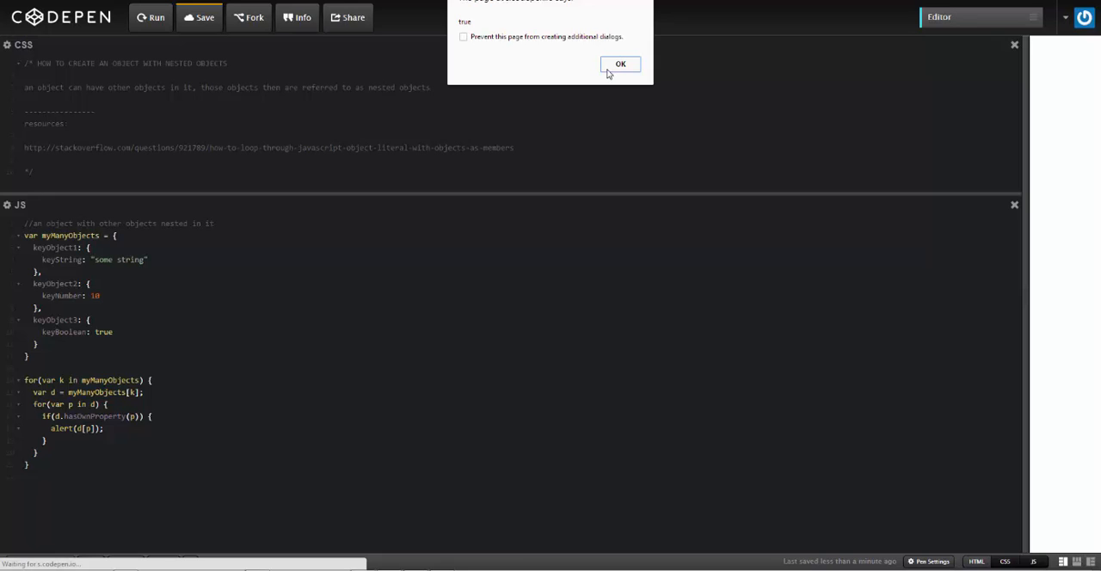
click(619, 64)
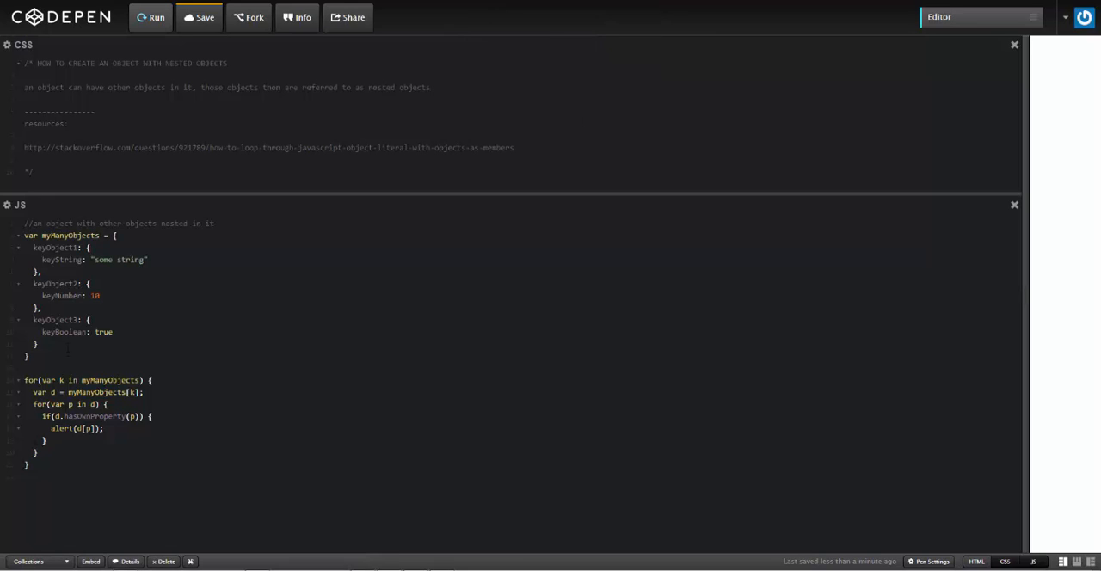